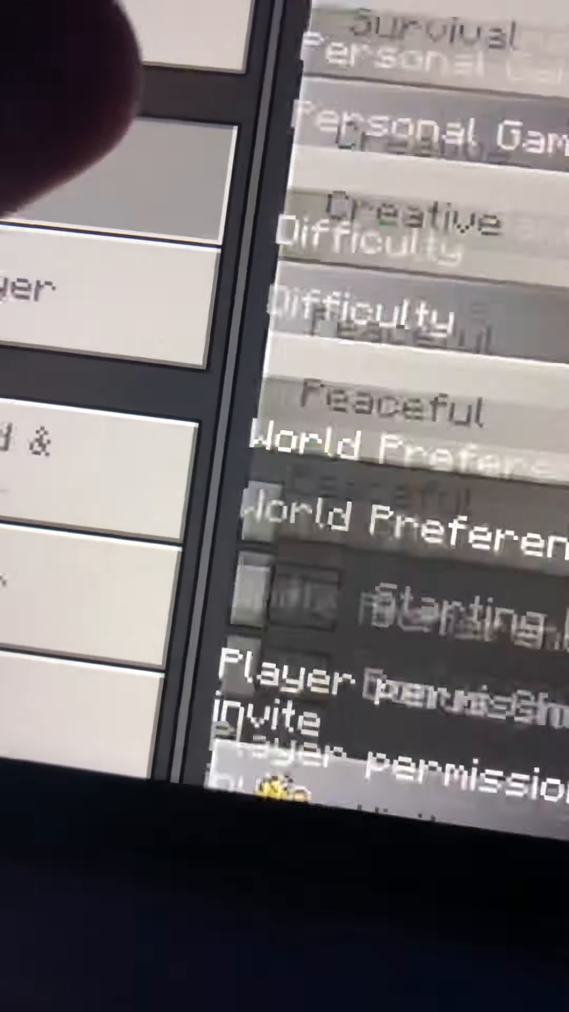
Switch on the Auto Jump toggle in the Controls settings
{"action": "scroll", "scroll_direction": "down", "scroll_amount": 3}
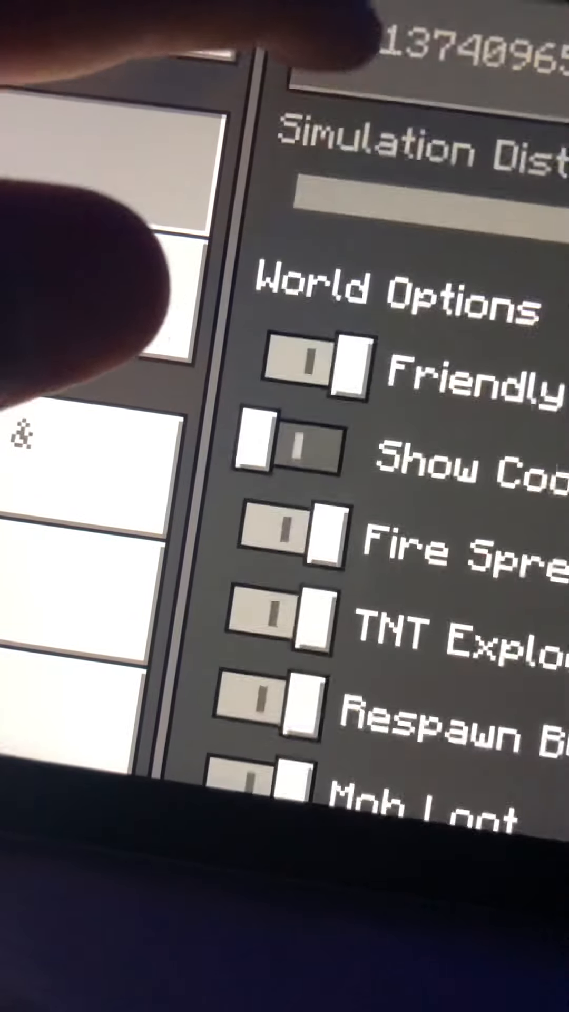
{"action": "scroll", "scroll_direction": "down", "scroll_amount": 3}
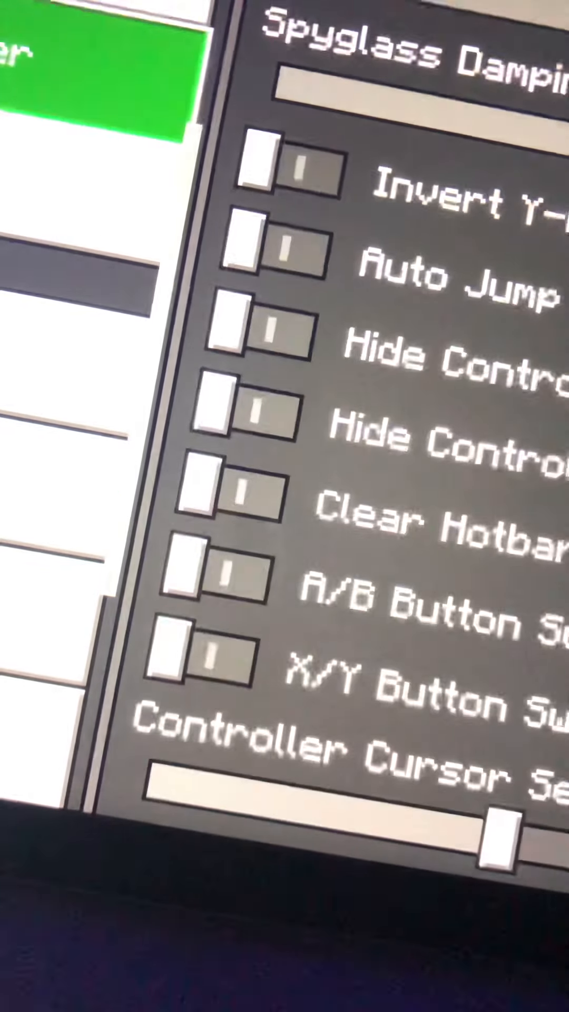
{"action": "left_click", "coordinate": [291, 264]}
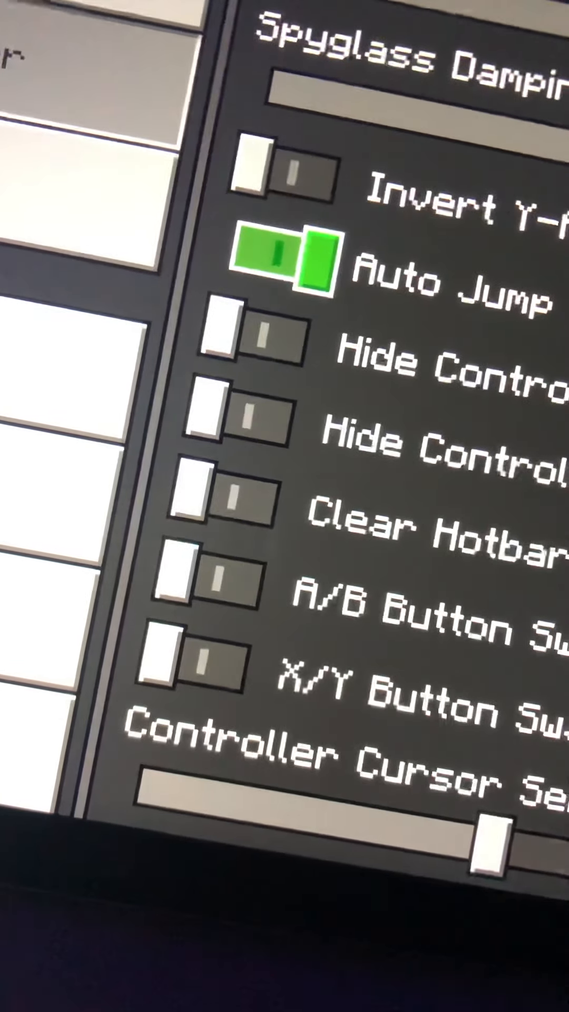